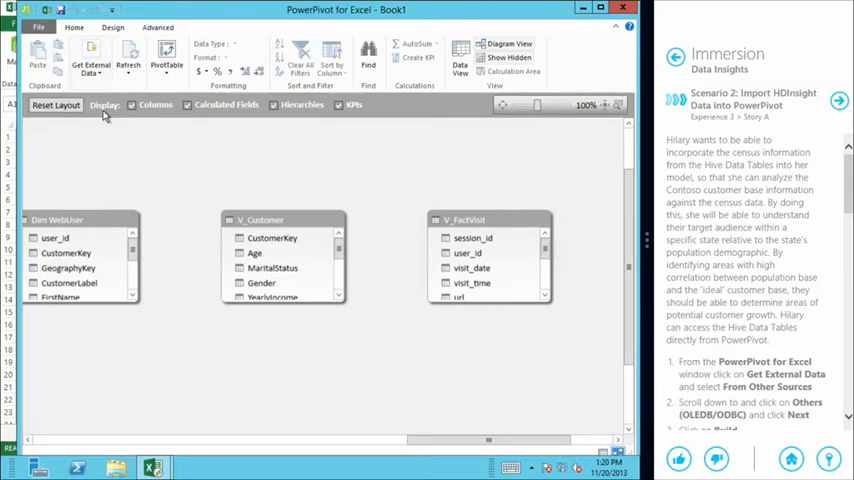
Start an import from other sources and choose the Others (OLEDB/ODBC) source type.
{"action": "left_click", "coordinate": [90, 60]}
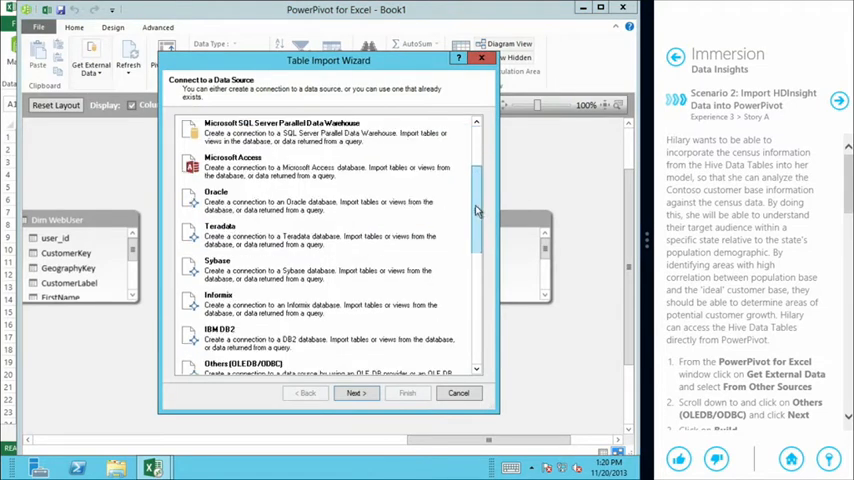
{"action": "scroll", "scroll_direction": "down", "scroll_amount": 3}
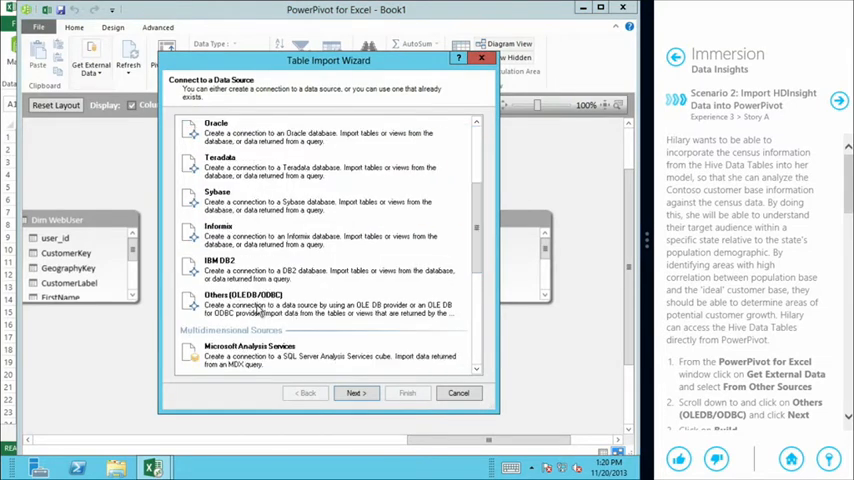
{"action": "left_click", "coordinate": [354, 392]}
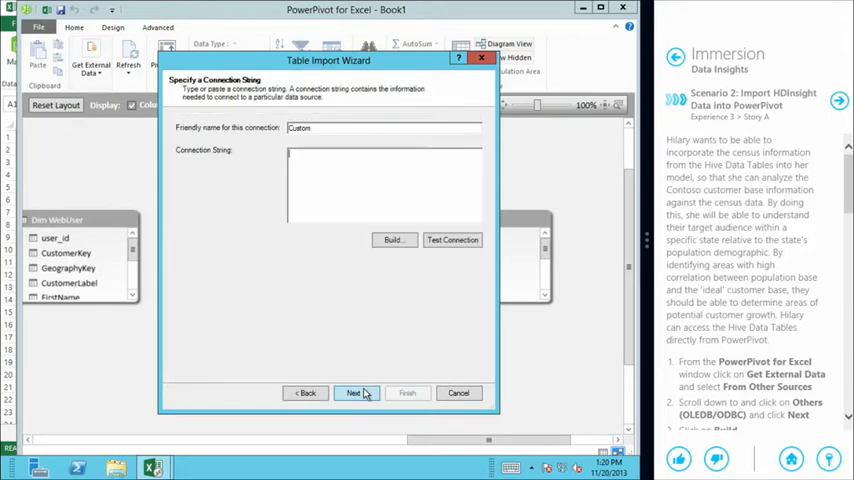
Build the connection string: ODBC provider, DSN SQLHive, saved password, Default catalog.
{"action": "left_click", "coordinate": [392, 239]}
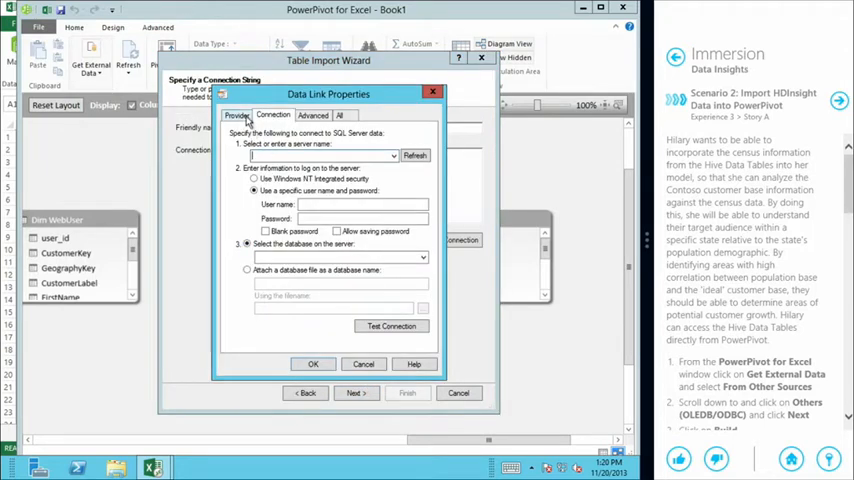
{"action": "left_click", "coordinate": [237, 114]}
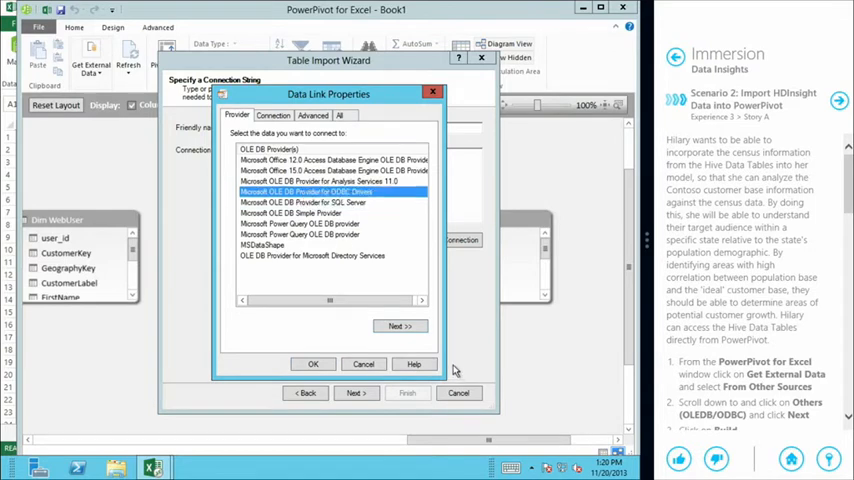
{"action": "left_click", "coordinate": [273, 114]}
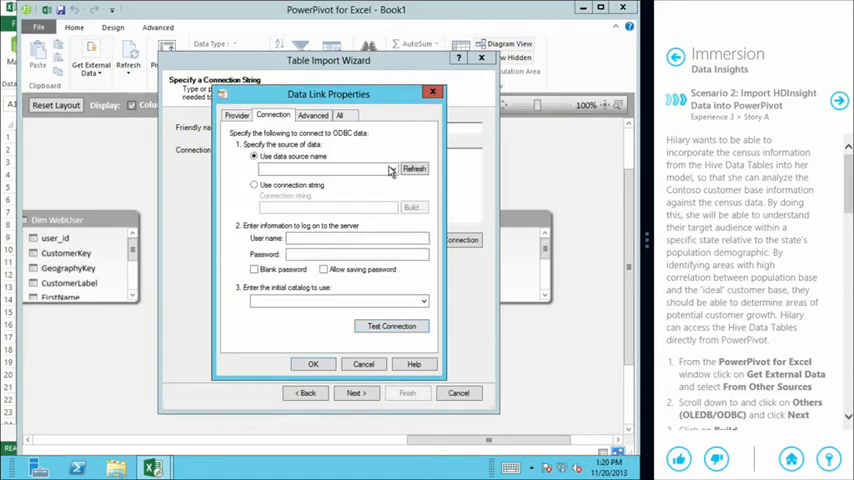
{"action": "left_click", "coordinate": [325, 169]}
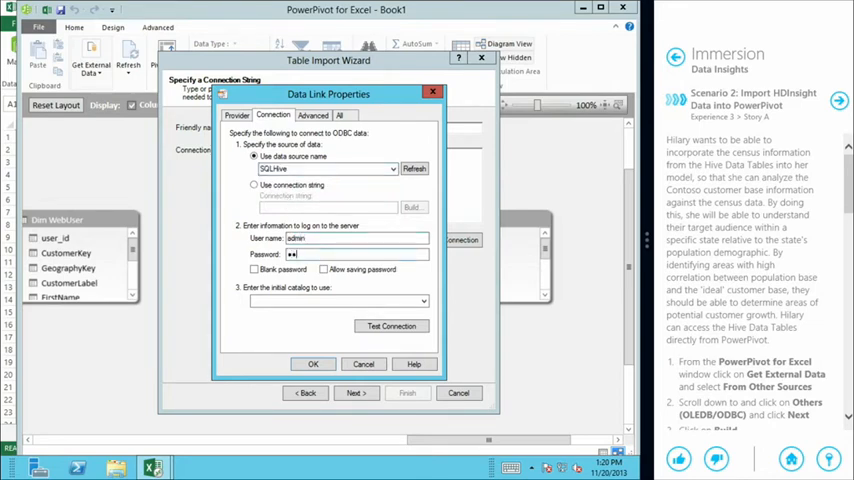
{"action": "type", "text": "password"}
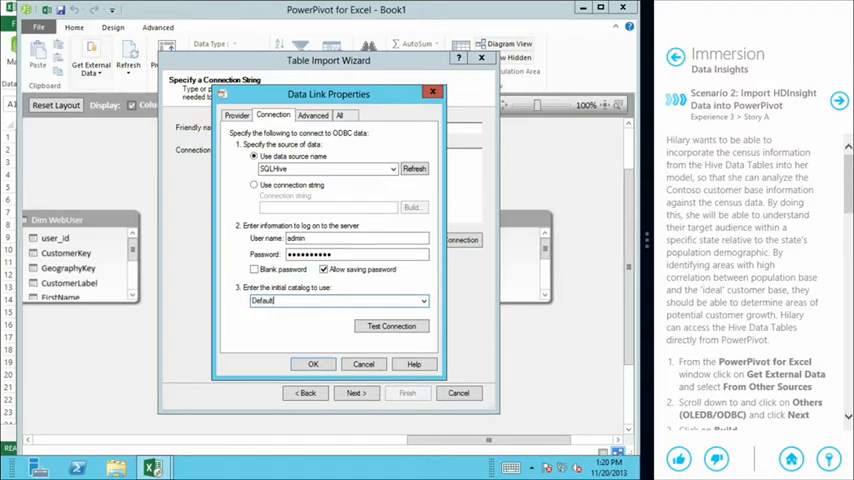
{"action": "left_click", "coordinate": [312, 363]}
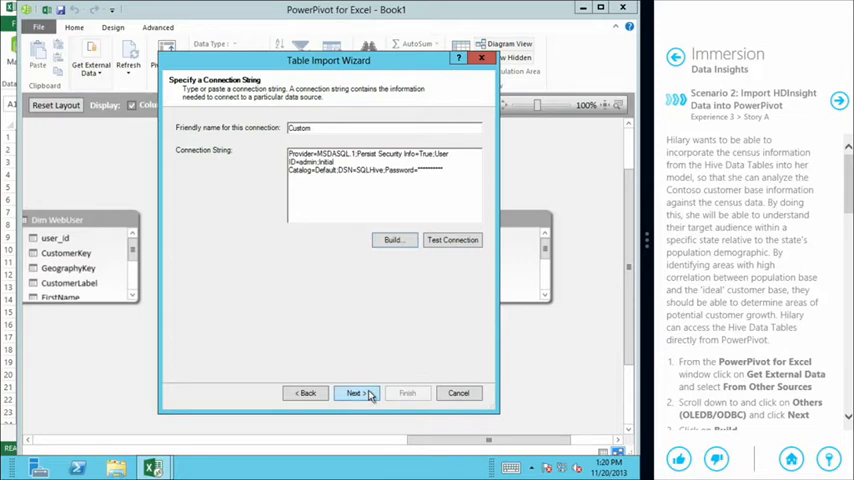
Continue past the connection string to the list of Hive tables and views.
{"action": "left_click", "coordinate": [355, 392]}
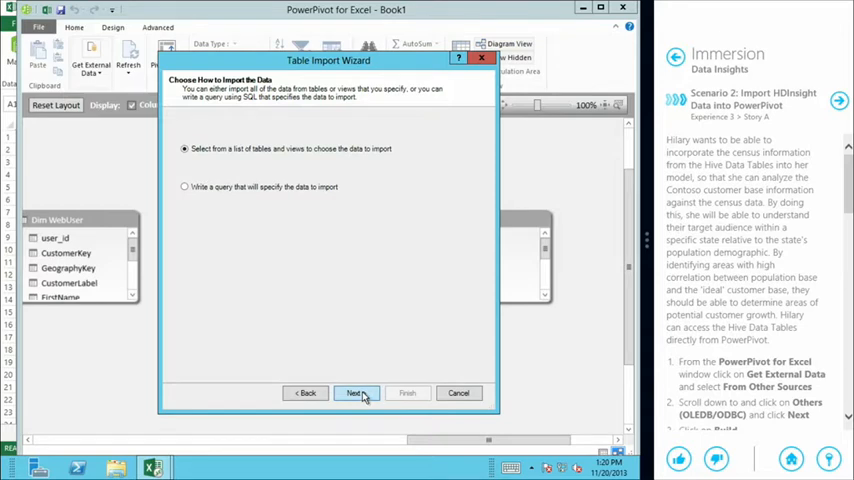
{"action": "left_click", "coordinate": [356, 392]}
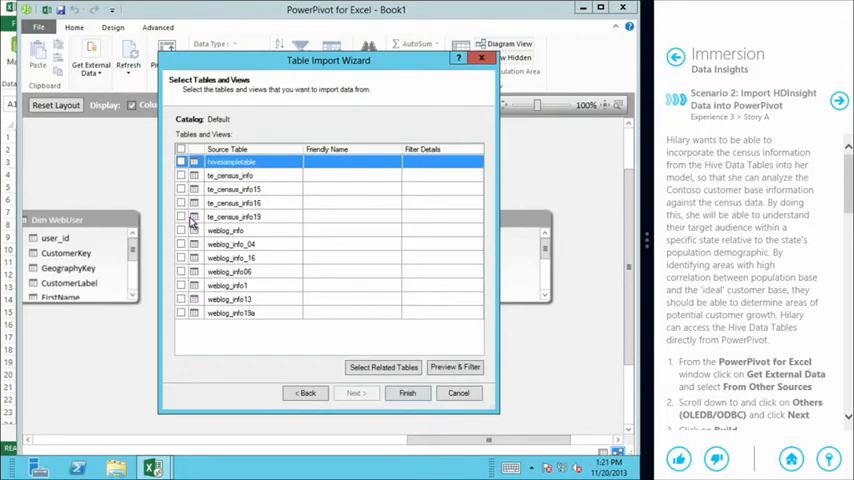
Mark te_census_info19 for import, rename it Fact Population and start its preview.
{"action": "left_click", "coordinate": [181, 217]}
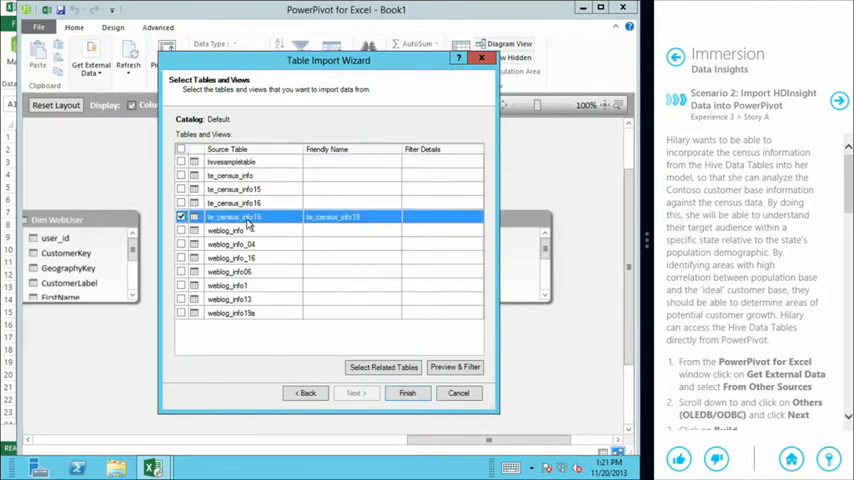
{"action": "mouse_move", "coordinate": [838, 192]}
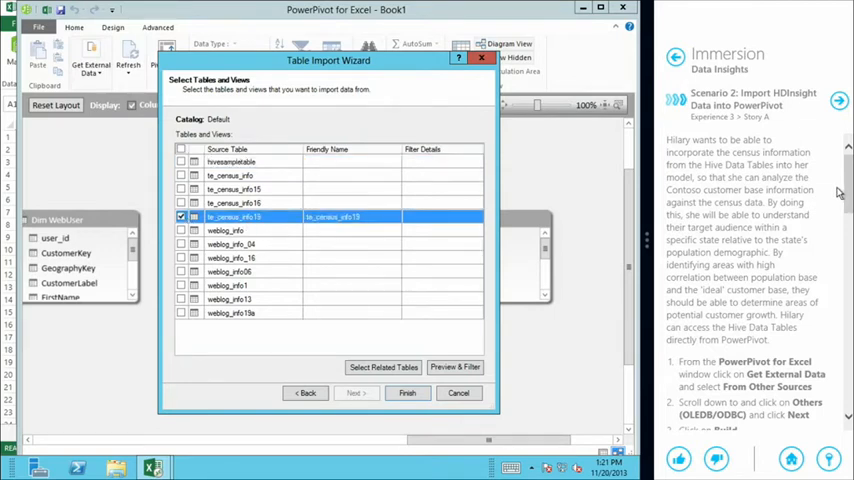
{"action": "double_click", "coordinate": [332, 217]}
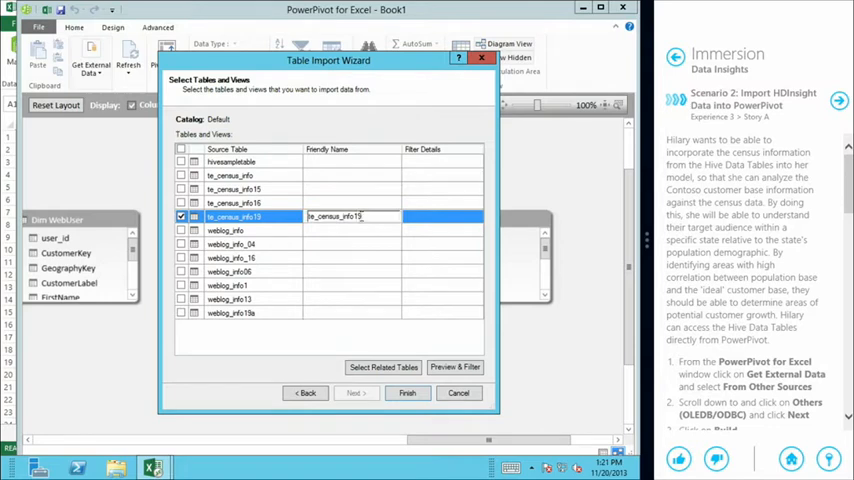
{"action": "double_click", "coordinate": [335, 216]}
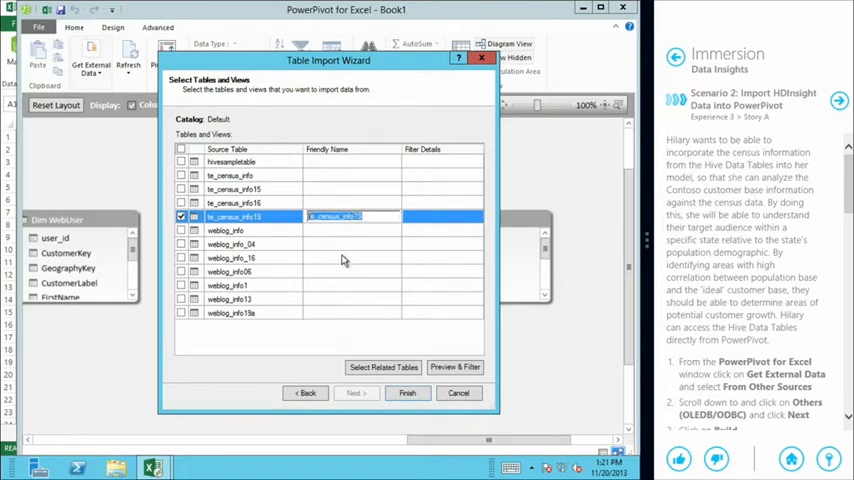
{"action": "type", "text": "Fact Population"}
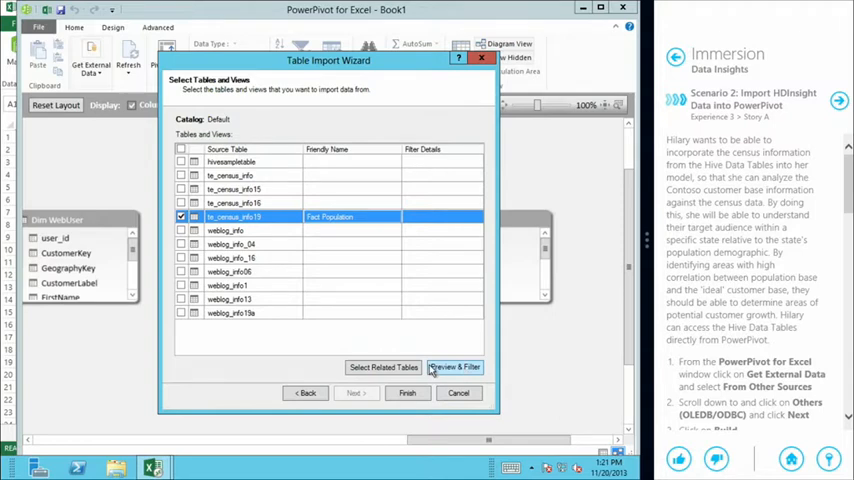
{"action": "left_click", "coordinate": [455, 367]}
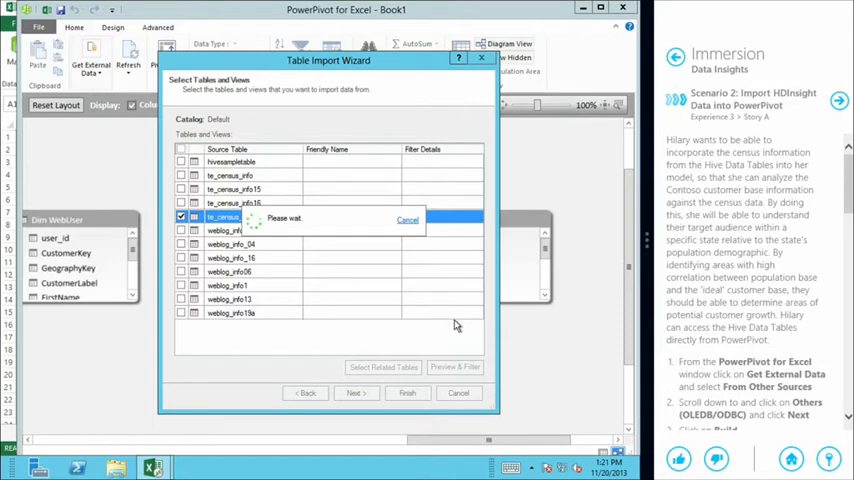
Accept the filtered preview and finish importing te_census_info19 as Fact Population.
{"action": "left_click", "coordinate": [455, 367]}
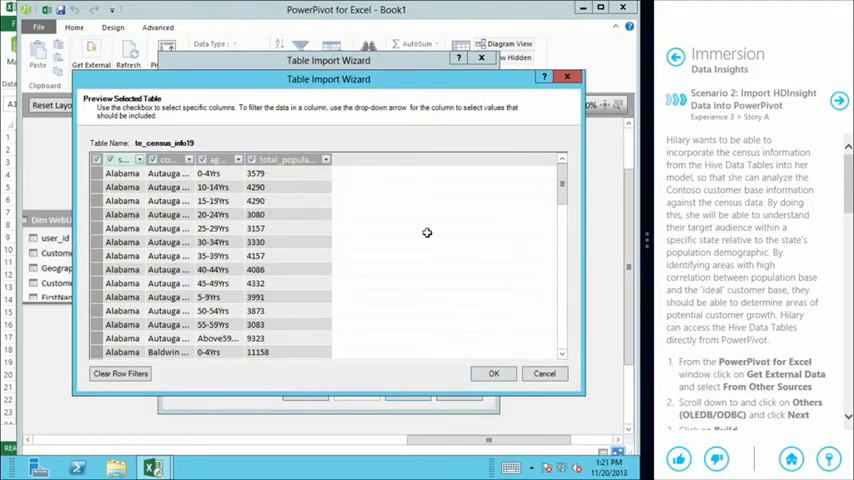
{"action": "mouse_move", "coordinate": [433, 222]}
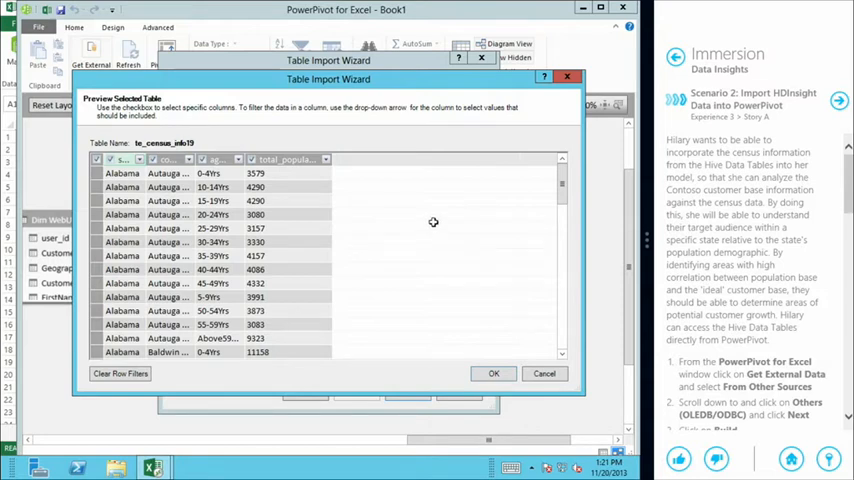
{"action": "mouse_move", "coordinate": [410, 232]}
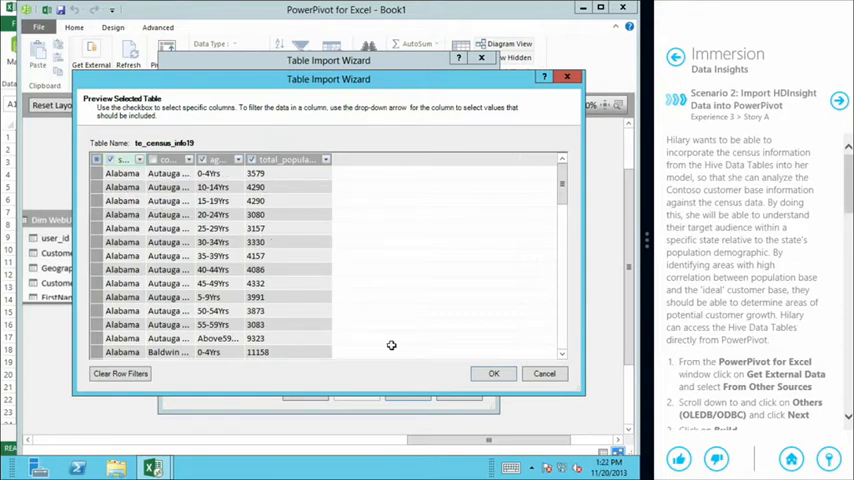
{"action": "mouse_move", "coordinate": [464, 373]}
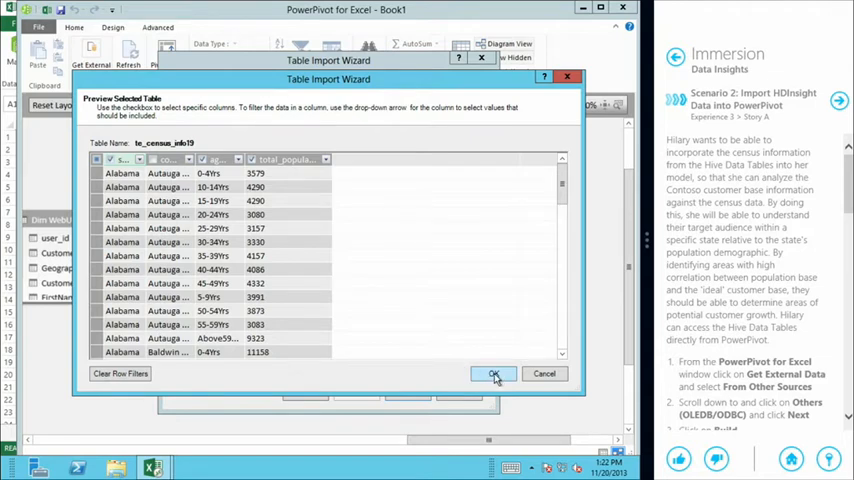
{"action": "left_click", "coordinate": [493, 373]}
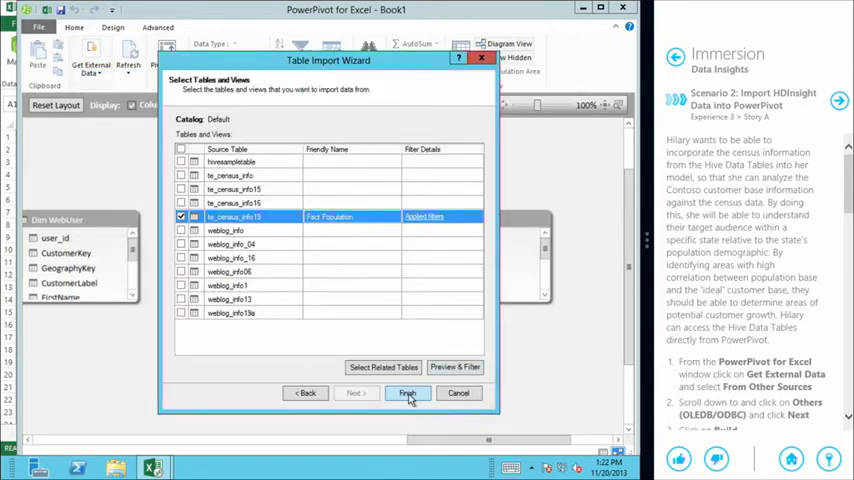
{"action": "left_click", "coordinate": [407, 392]}
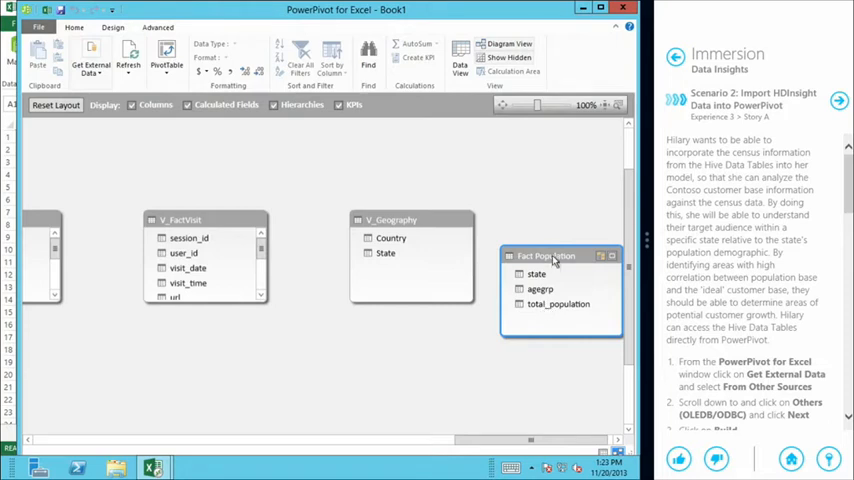
Move the Fact Population box below V_FactVisit in the model diagram.
{"action": "left_click_drag", "start_coordinate": [560, 255], "coordinate": [328, 328]}
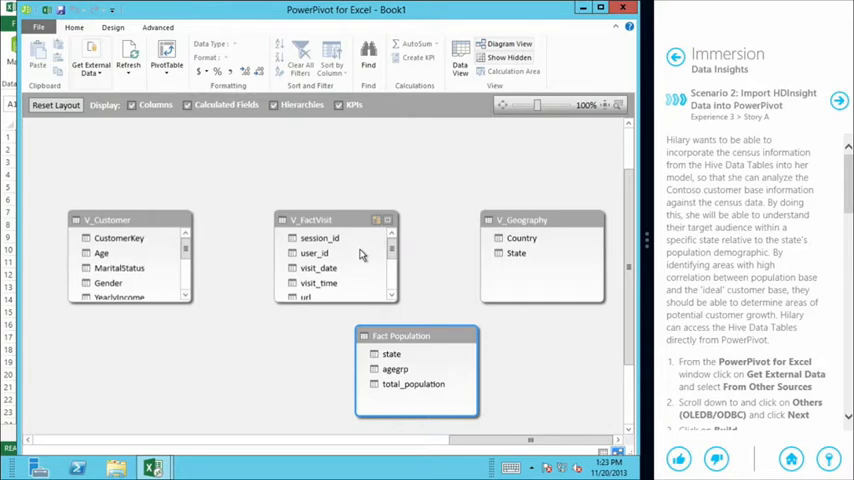
{"action": "mouse_move", "coordinate": [352, 231]}
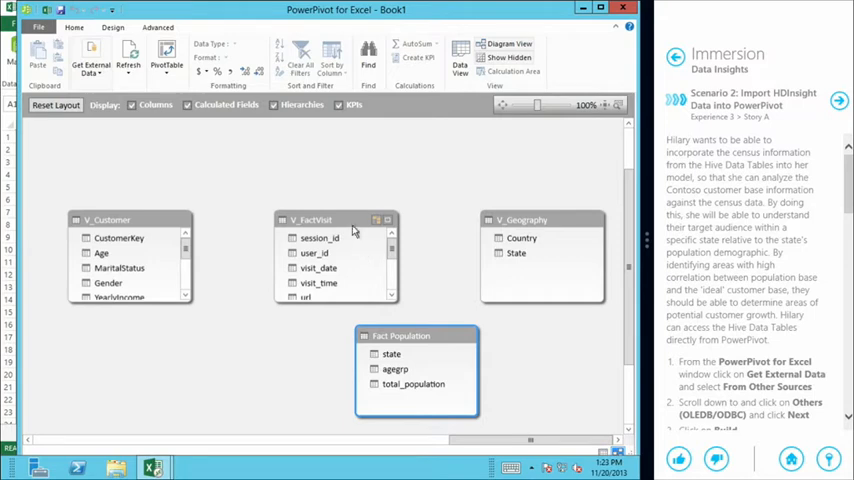
{"action": "mouse_move", "coordinate": [263, 196]}
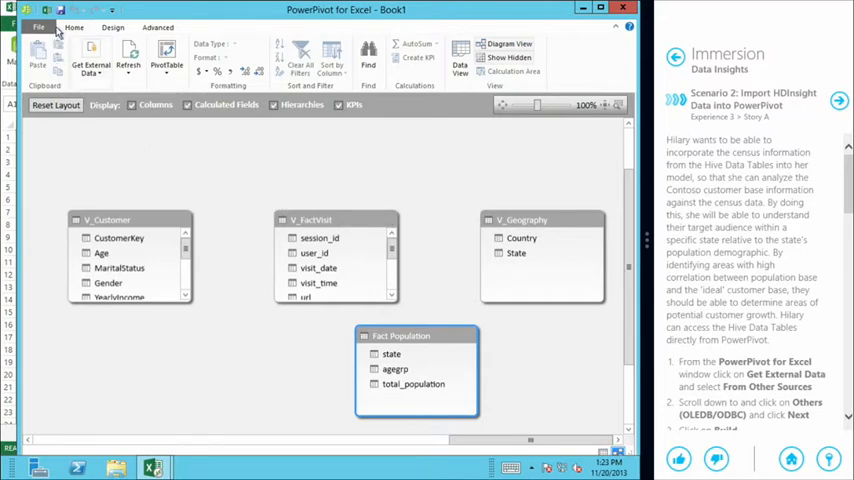
{"action": "mouse_move", "coordinate": [47, 10]}
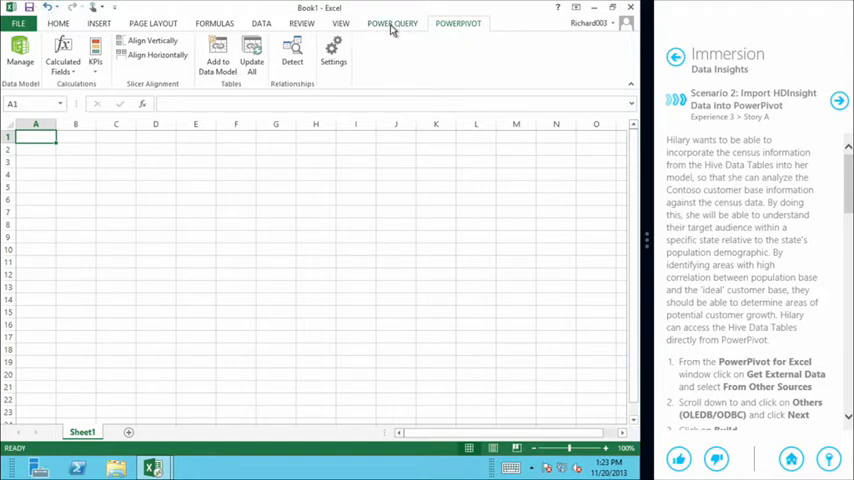
Show the Power Query ribbon tab back in the Excel window.
{"action": "left_click", "coordinate": [391, 23]}
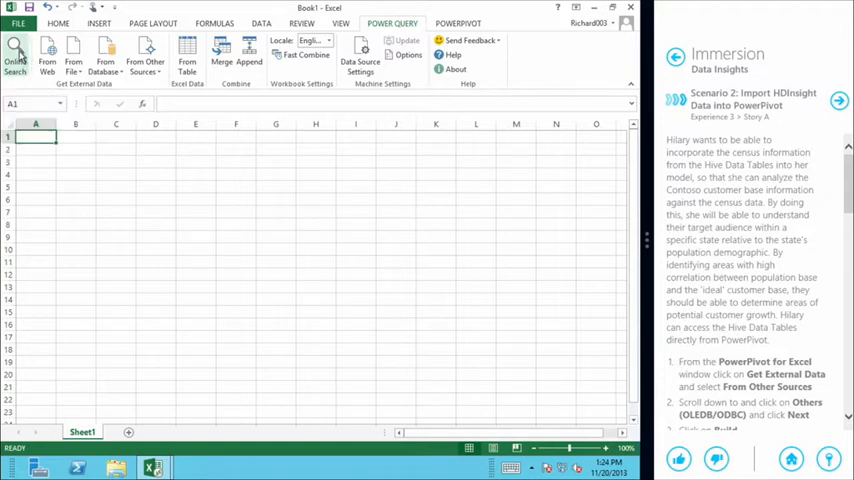
Run an Online Search for United States cities by population.
{"action": "left_click", "coordinate": [15, 50]}
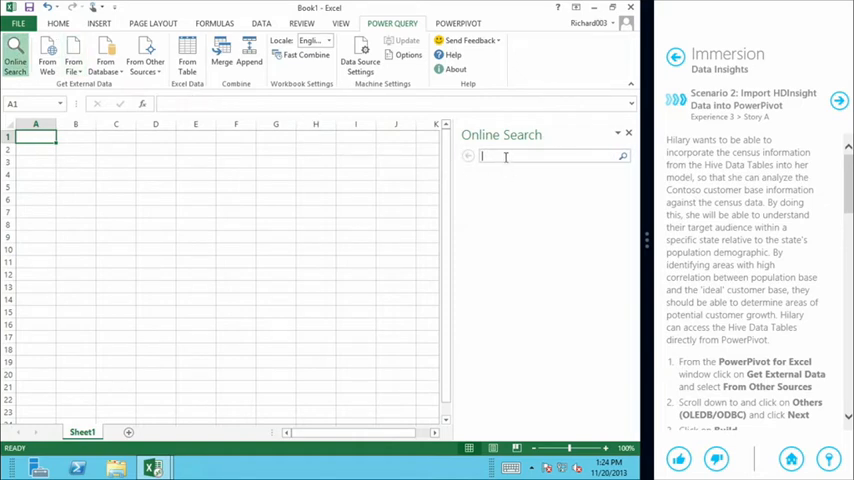
{"action": "type", "text": "H"}
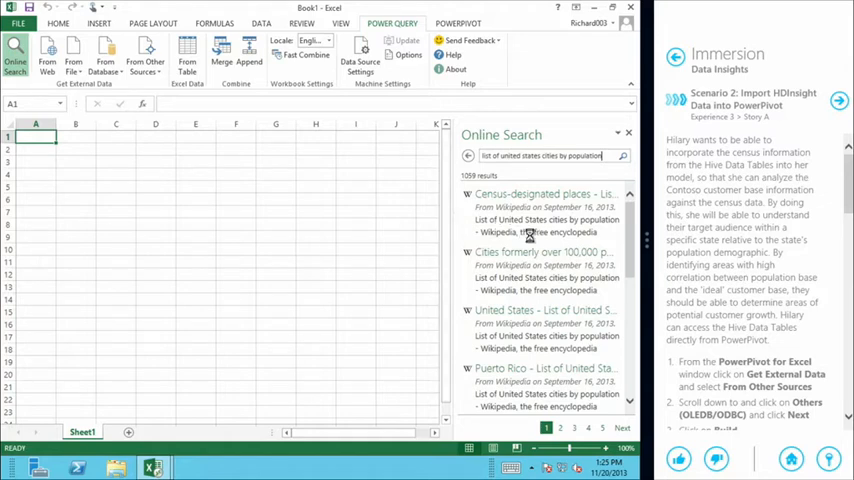
{"action": "mouse_move", "coordinate": [497, 228]}
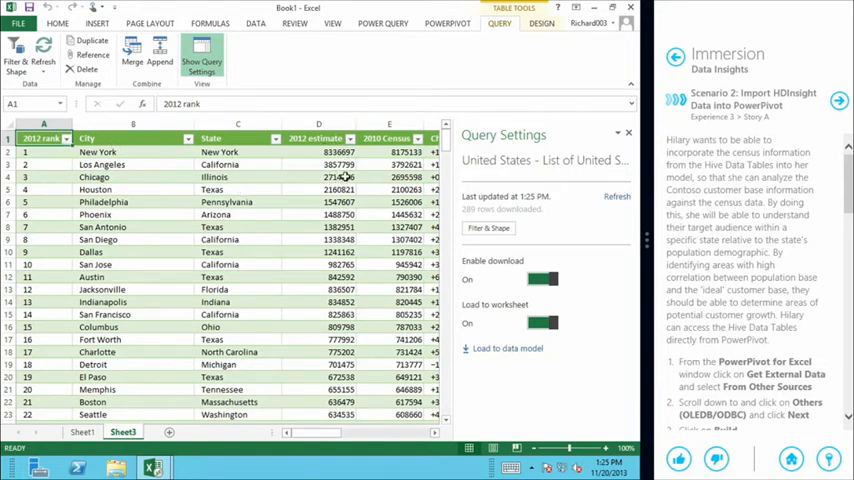
{"action": "mouse_move", "coordinate": [350, 186]}
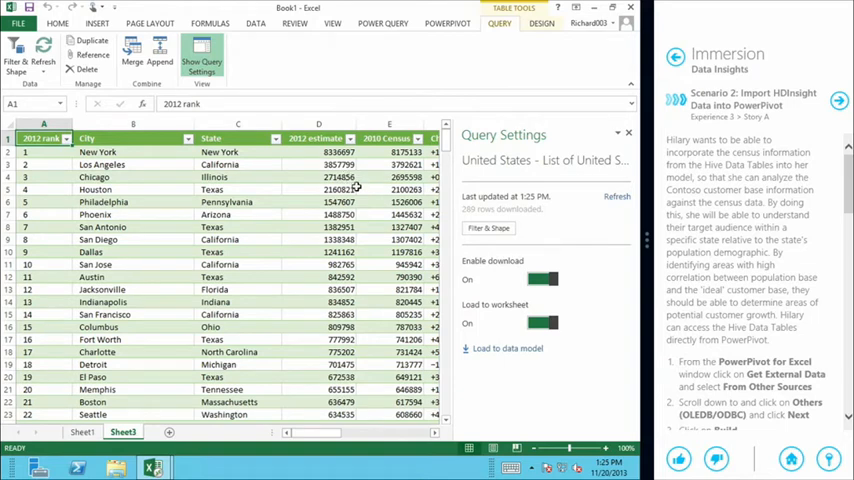
Add the List of United States cities result as a table on a new sheet.
{"action": "left_click", "coordinate": [201, 55]}
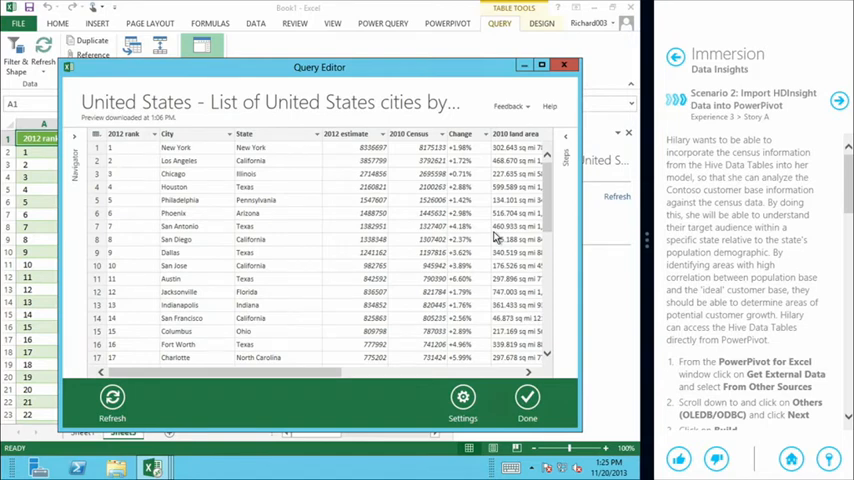
{"action": "mouse_move", "coordinate": [564, 223]}
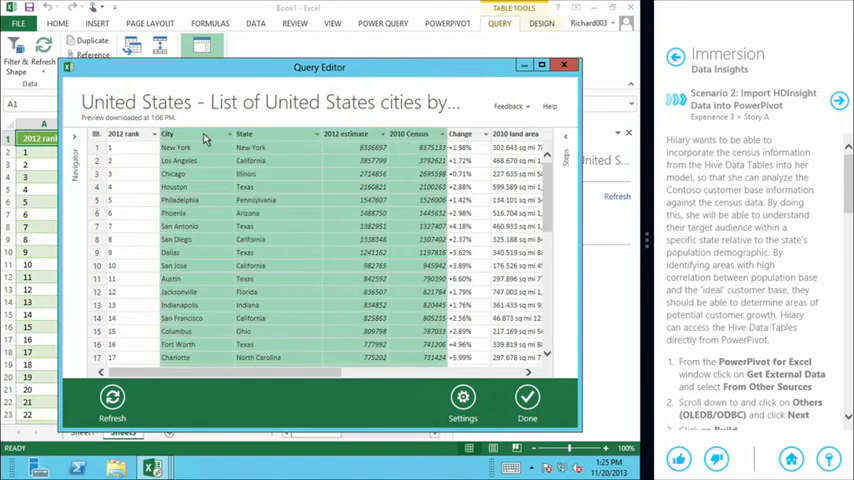
In the Query Editor, select every column except 2012 rank, State and Change for removal.
{"action": "left_click", "coordinate": [243, 133]}
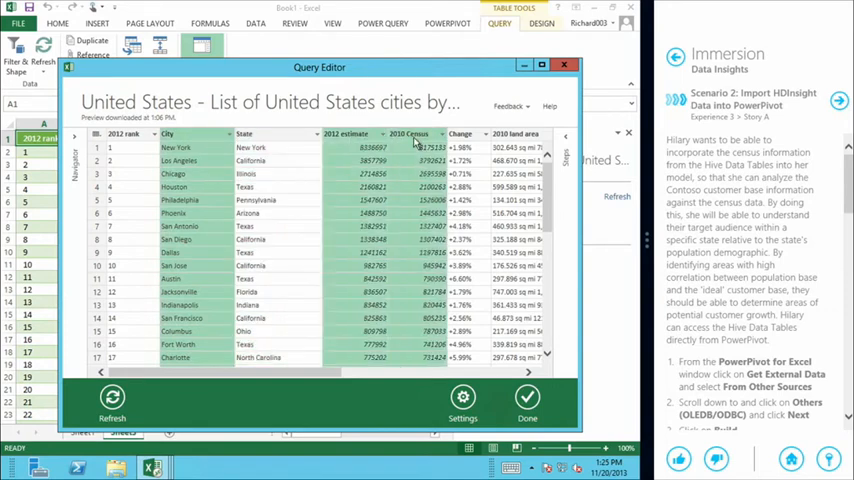
{"action": "mouse_move", "coordinate": [325, 378]}
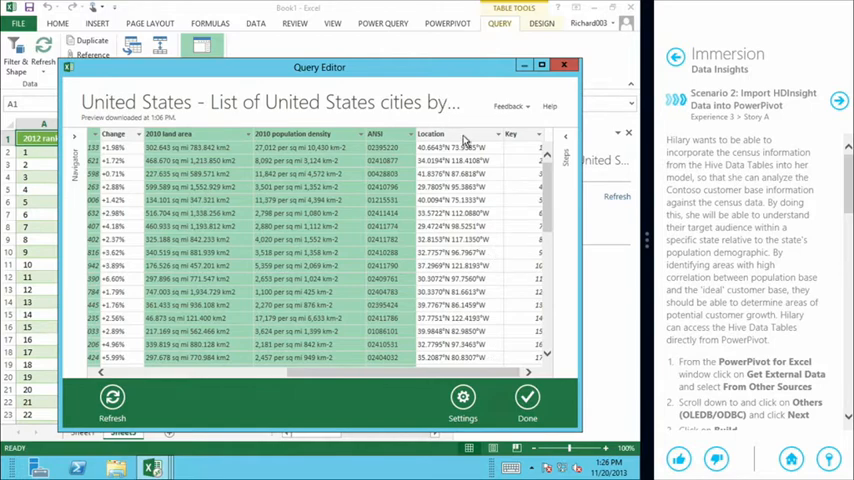
{"action": "left_click", "coordinate": [455, 133]}
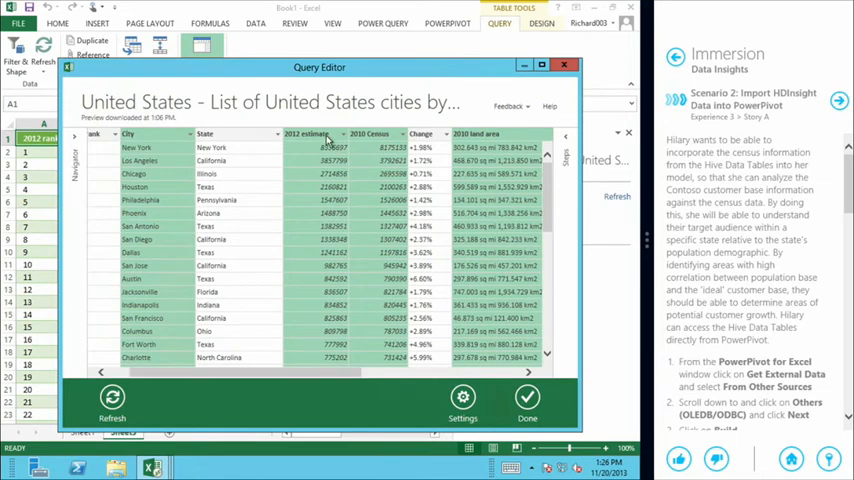
{"action": "left_click", "coordinate": [112, 398]}
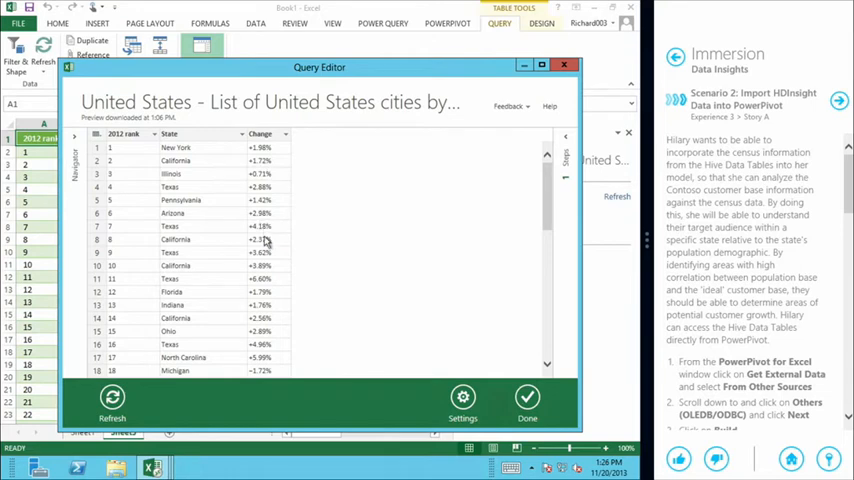
{"action": "mouse_move", "coordinate": [283, 375]}
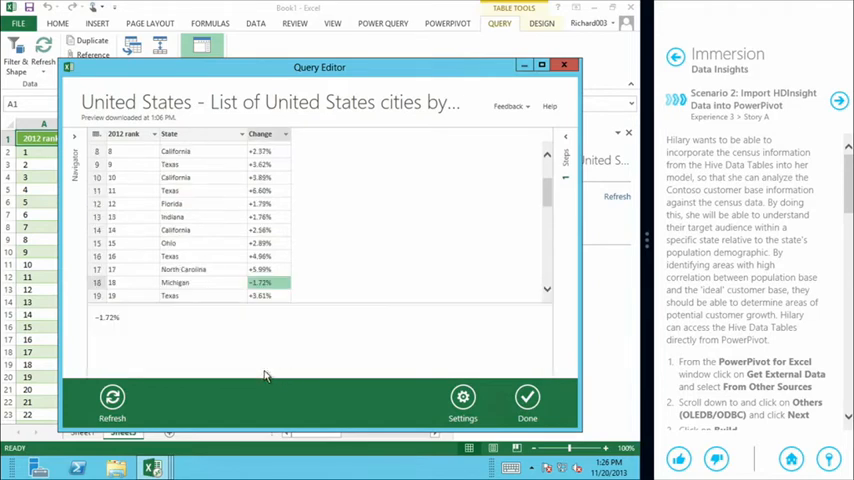
{"action": "mouse_move", "coordinate": [276, 282]}
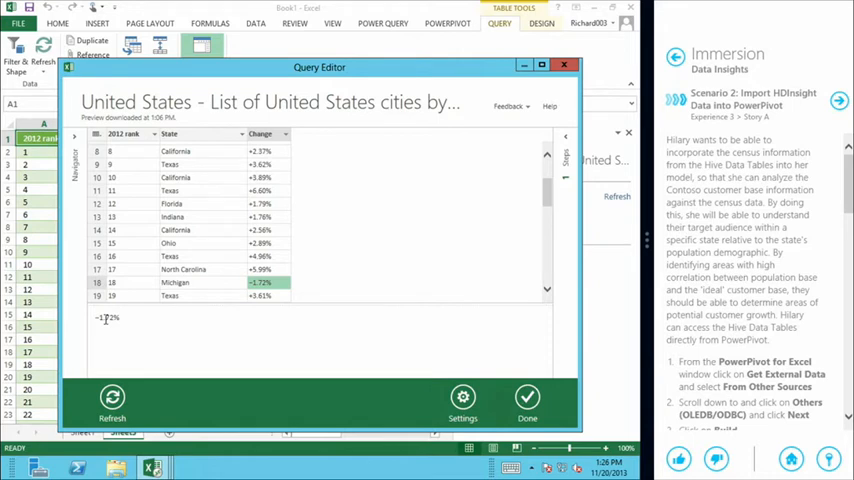
{"action": "mouse_move", "coordinate": [136, 335]}
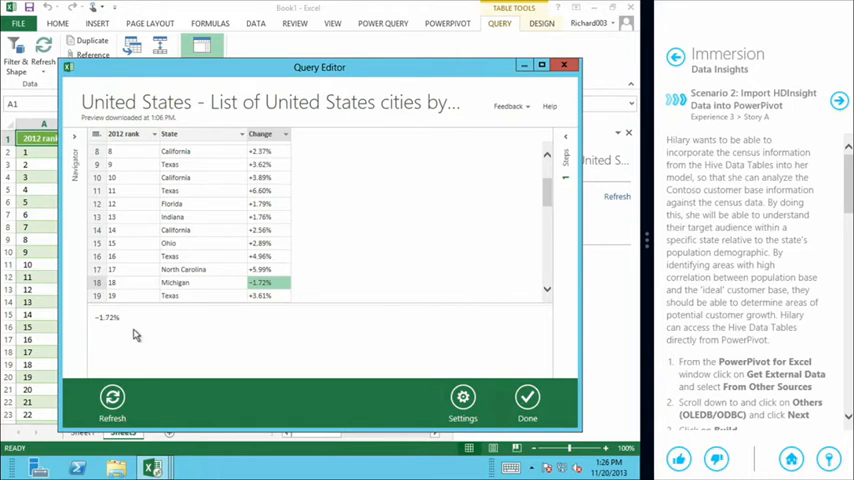